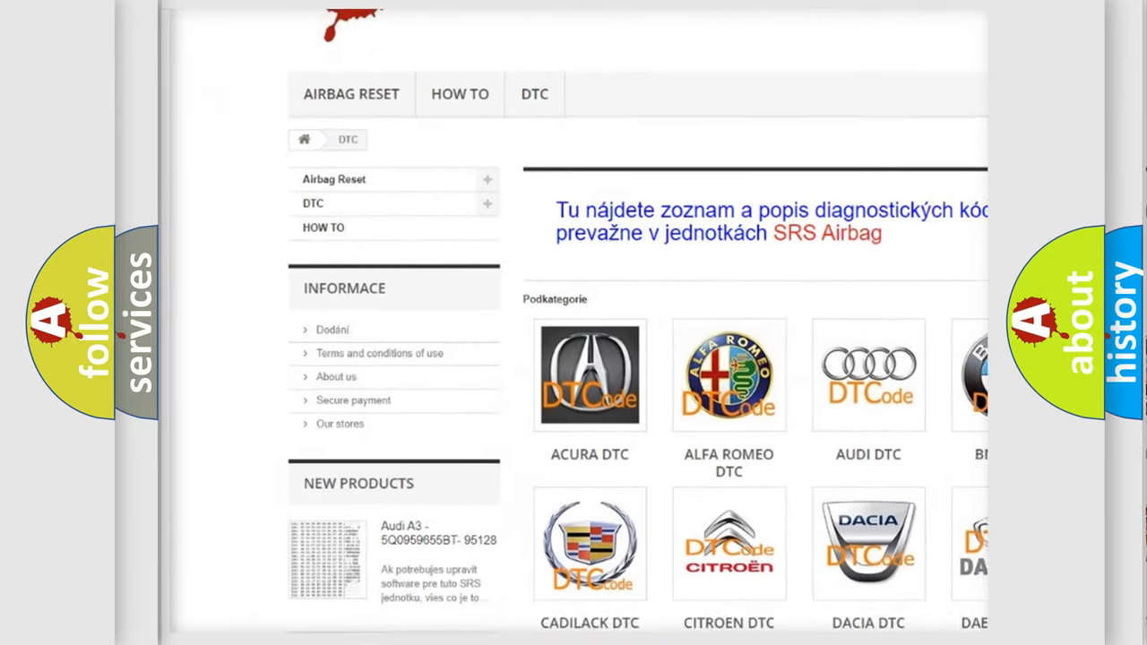
- Scroll down the DTC web page past the manufacturer logos to the trouble-code table including B1206
scroll("down", 3)
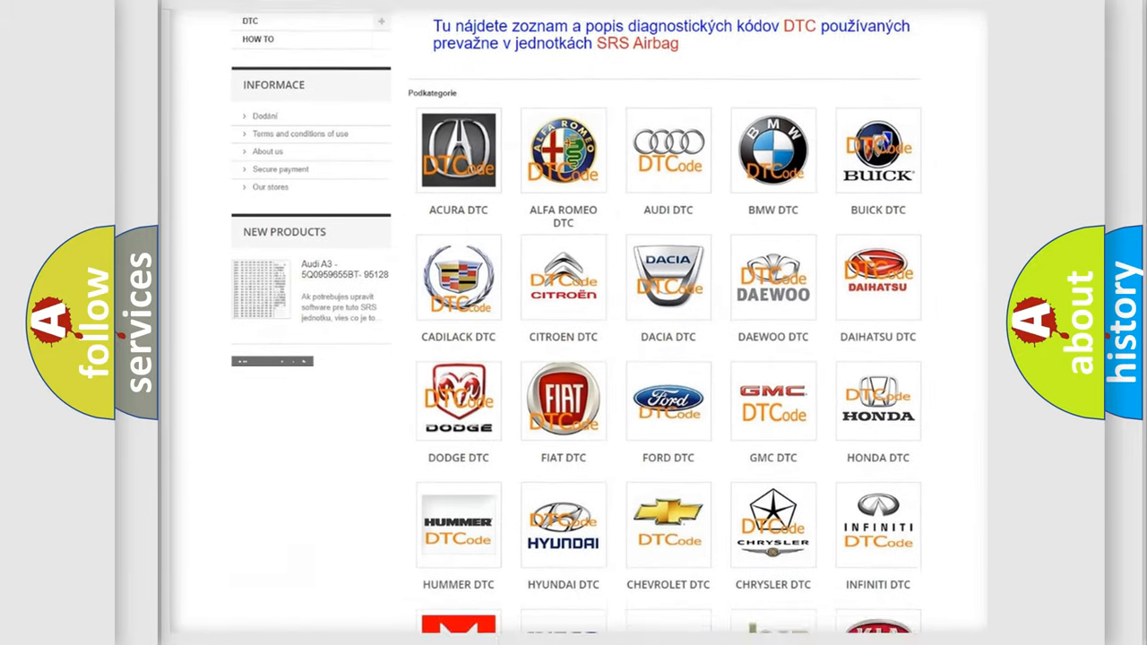
scroll("down", 3)
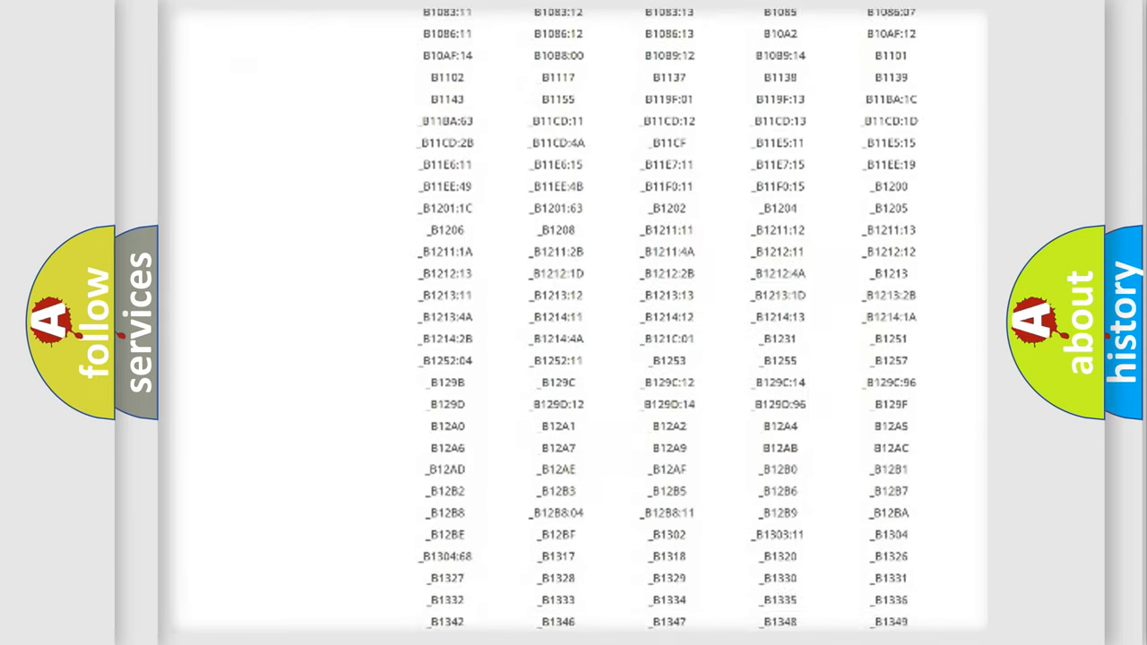
scroll("down", 3)
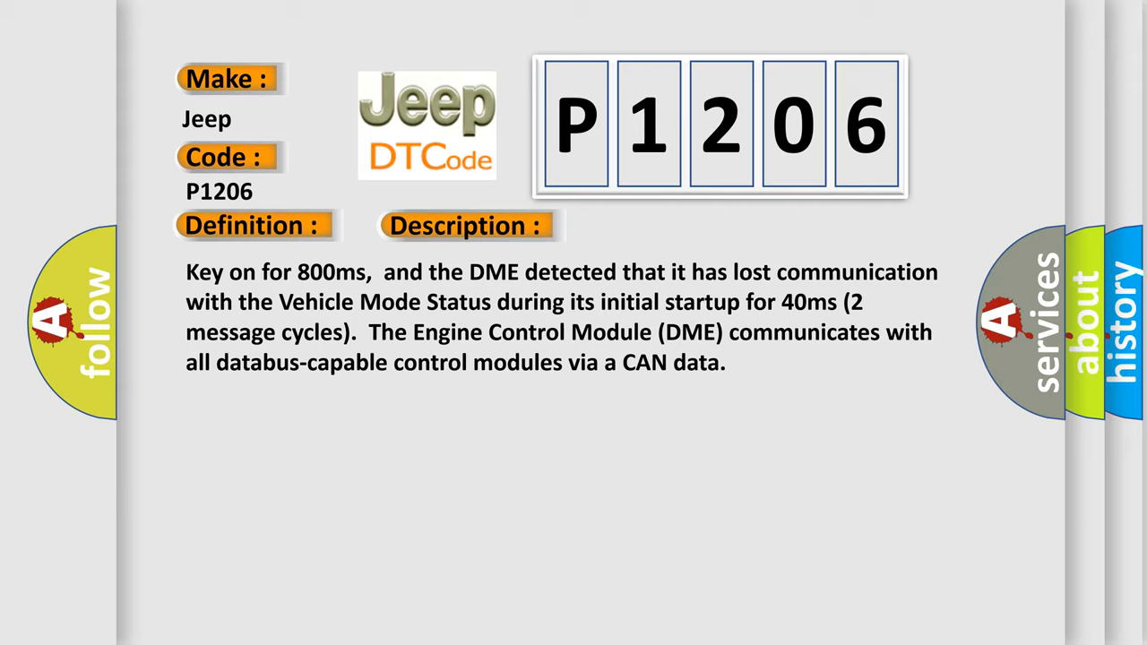
- Advance the Jeep P1206 card to the Cause panel listing failed DME, CAN-bus resistance and shorted wires
left_click(657, 226)
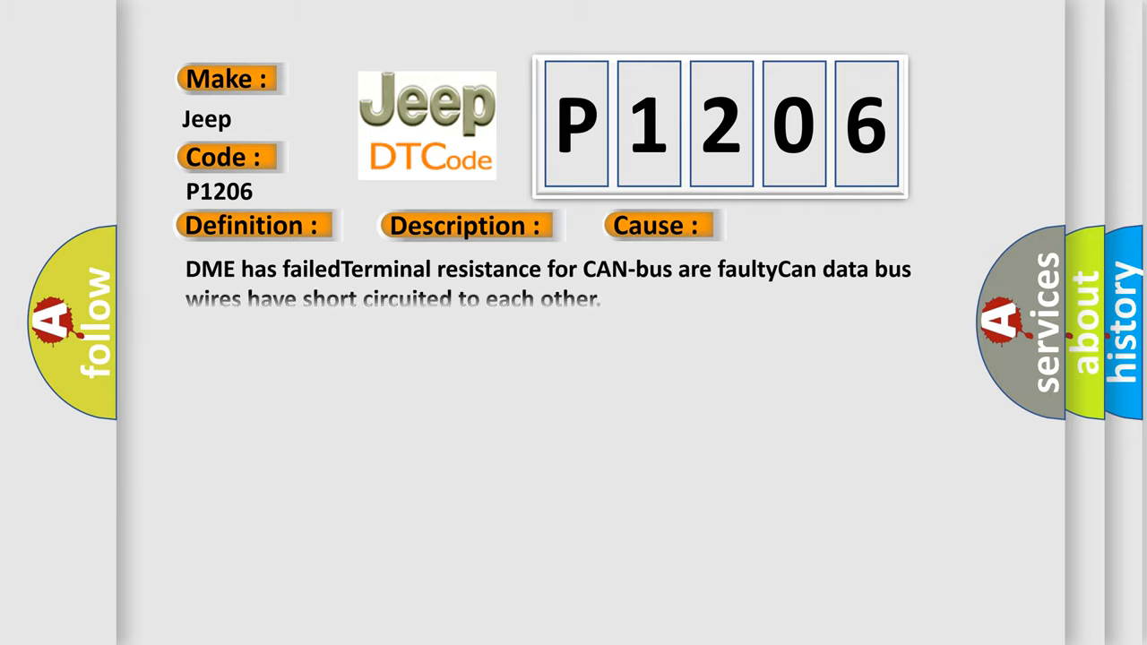